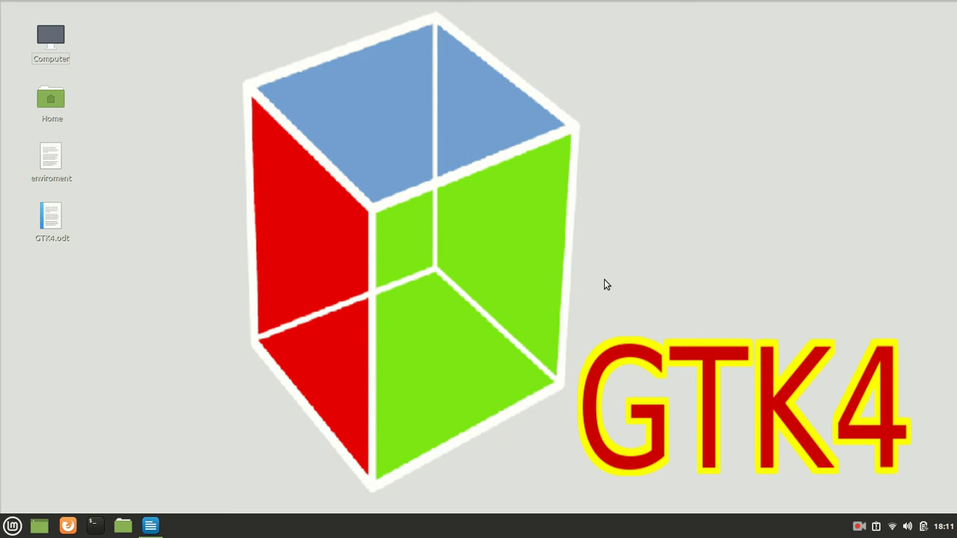
mouse_move(147, 526)
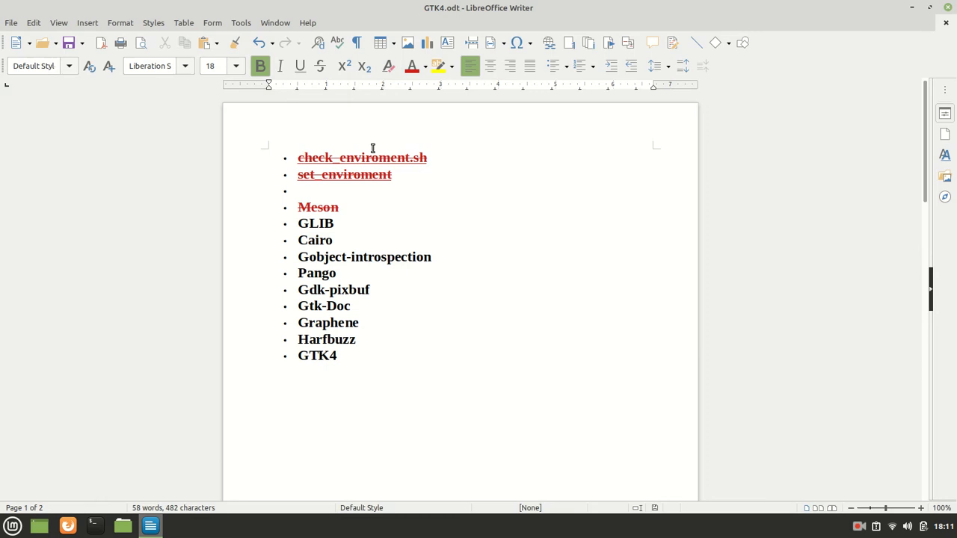
- Mark Meson as done and select GLIB as the next checklist item
double_click(317, 206)
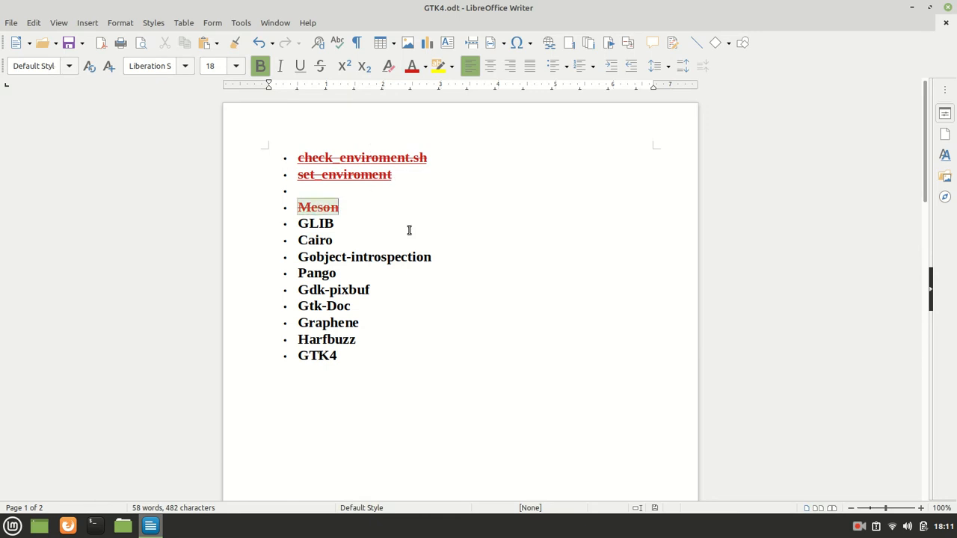
double_click(314, 223)
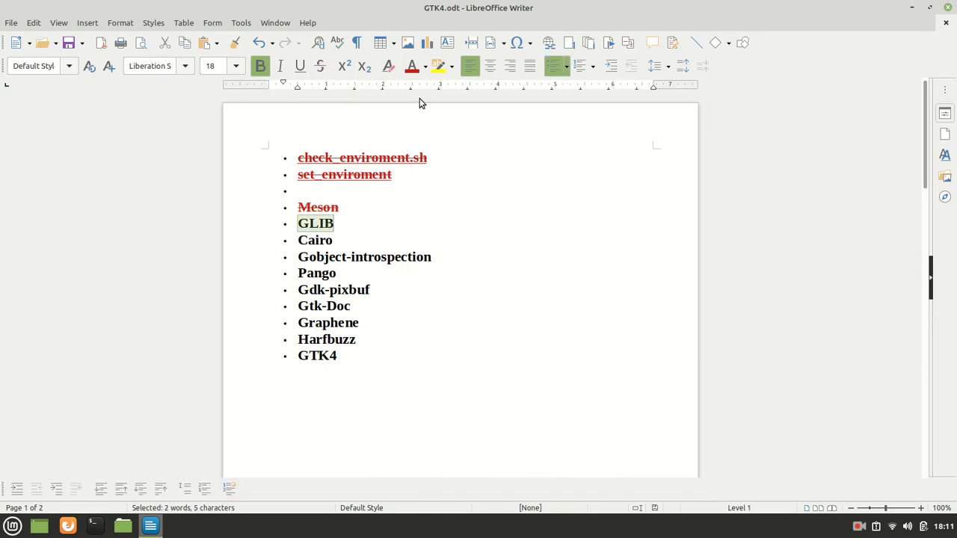
click(320, 65)
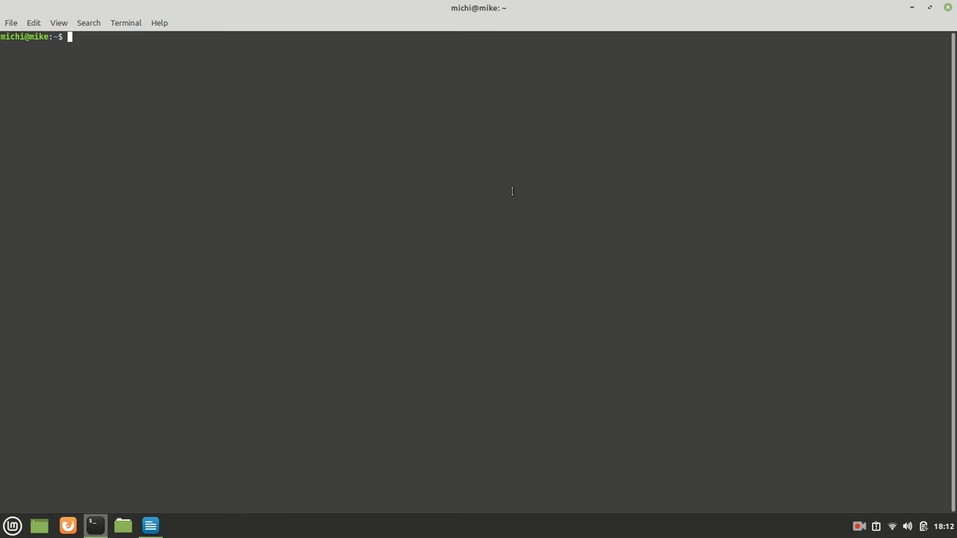
- Query pkg-config --libs and --cflags for glib-2.0, which is not found, and start the check script
text(pck)
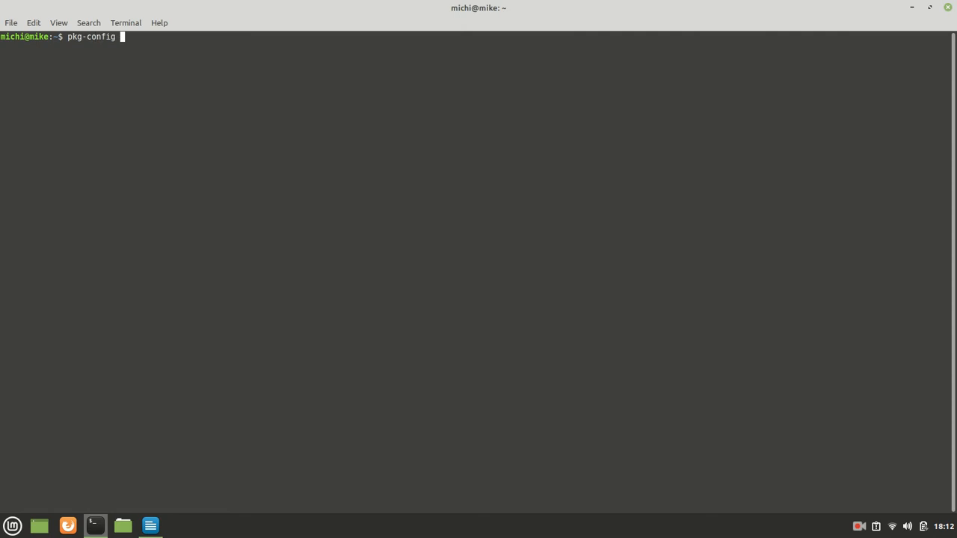
text(--l)
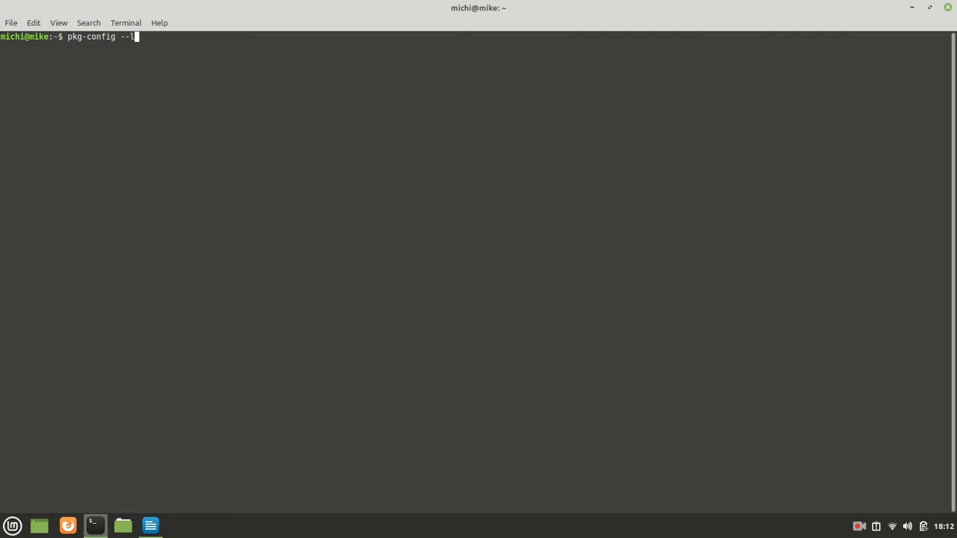
text(ibs)
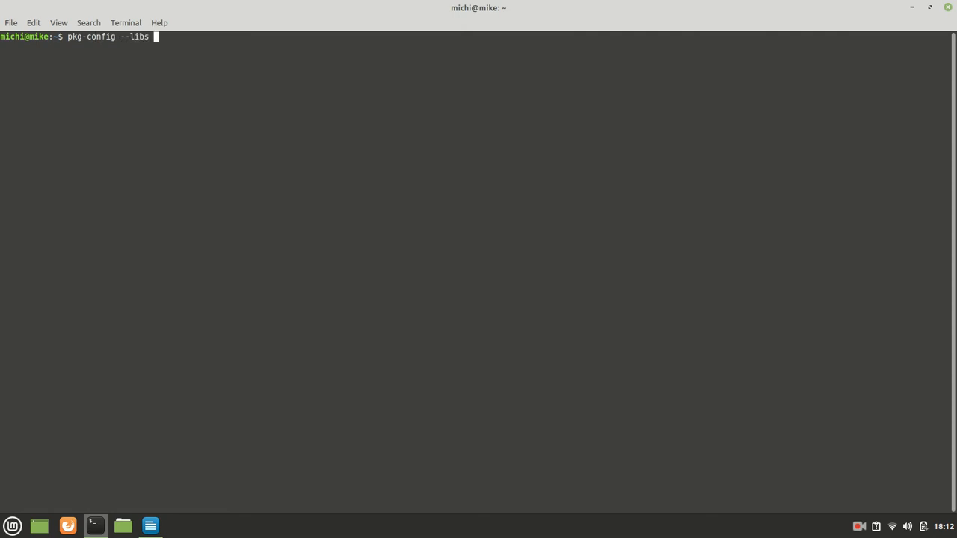
text(glib)
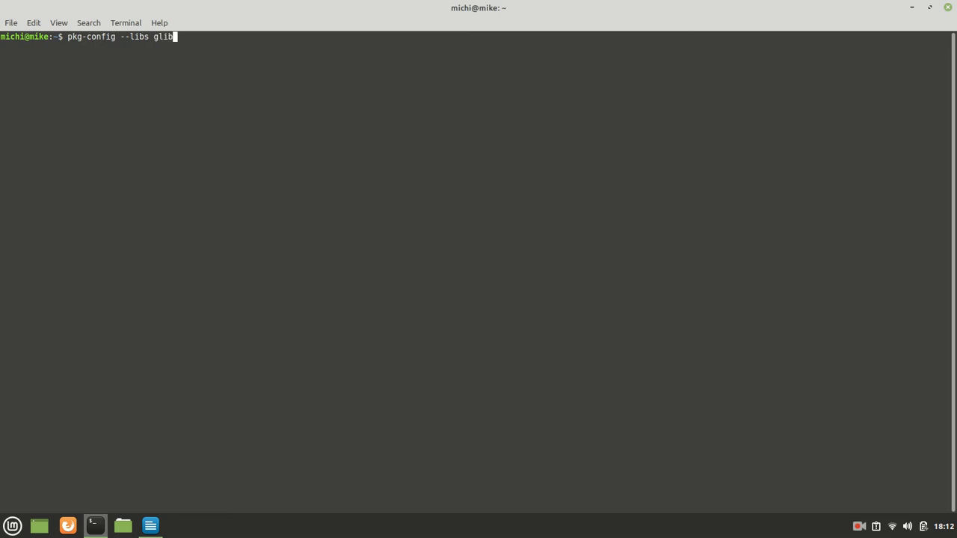
text(-2.)
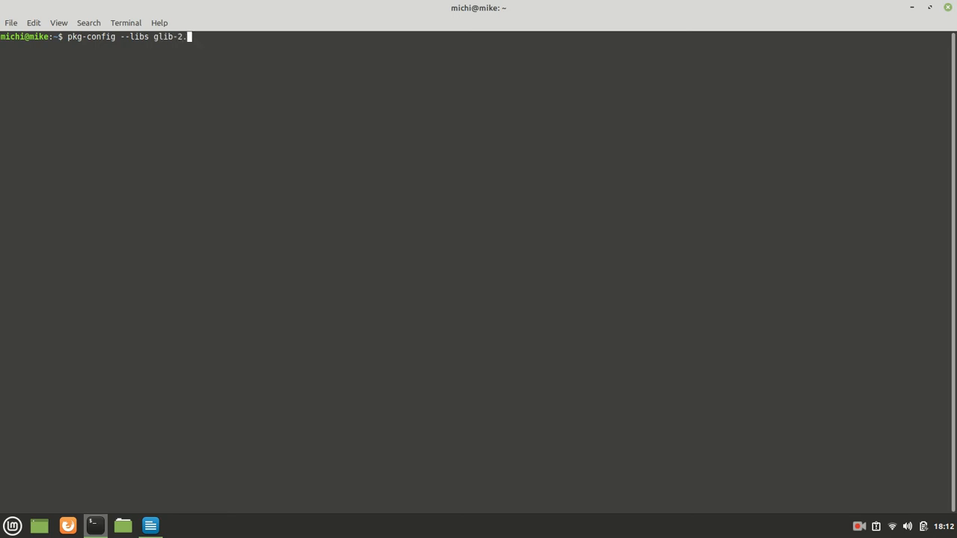
key(Return)
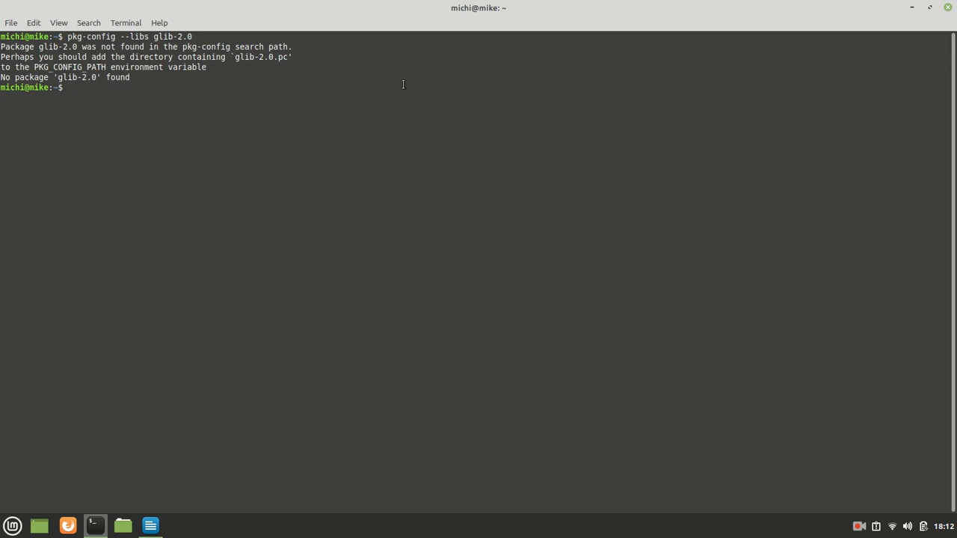
text(pkg-config --libs glib-2.0)
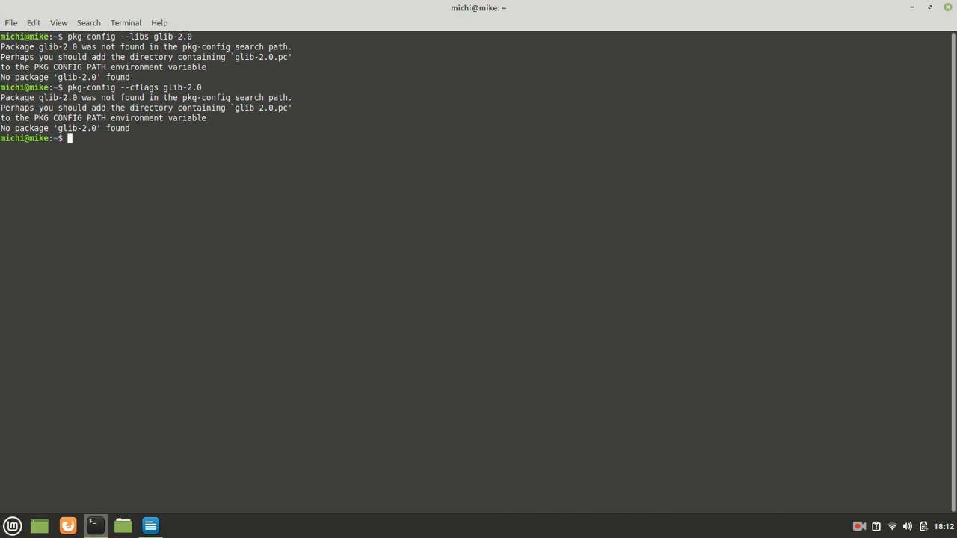
text(./check_enviroment.sh)
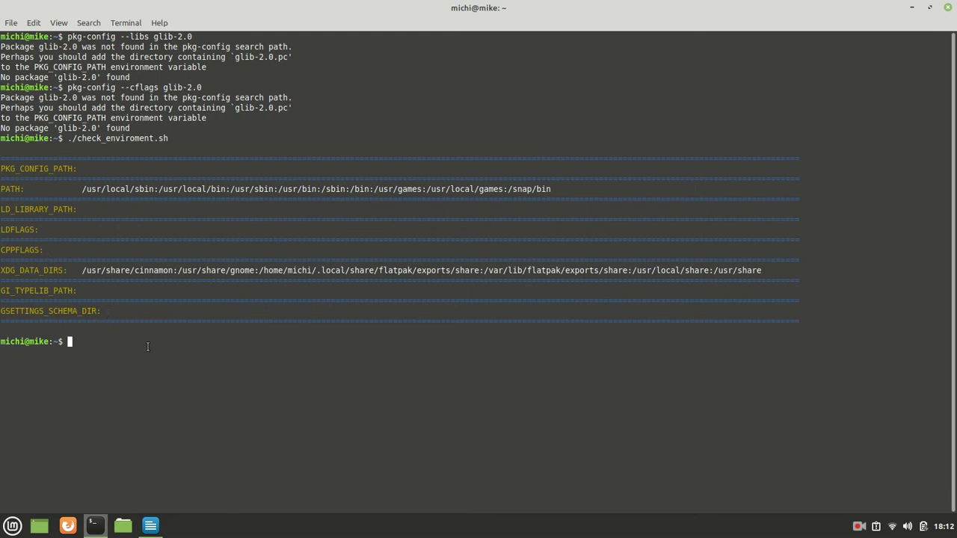
- Source set_enviroment to set the path variables for $HOME/usr
text(source)
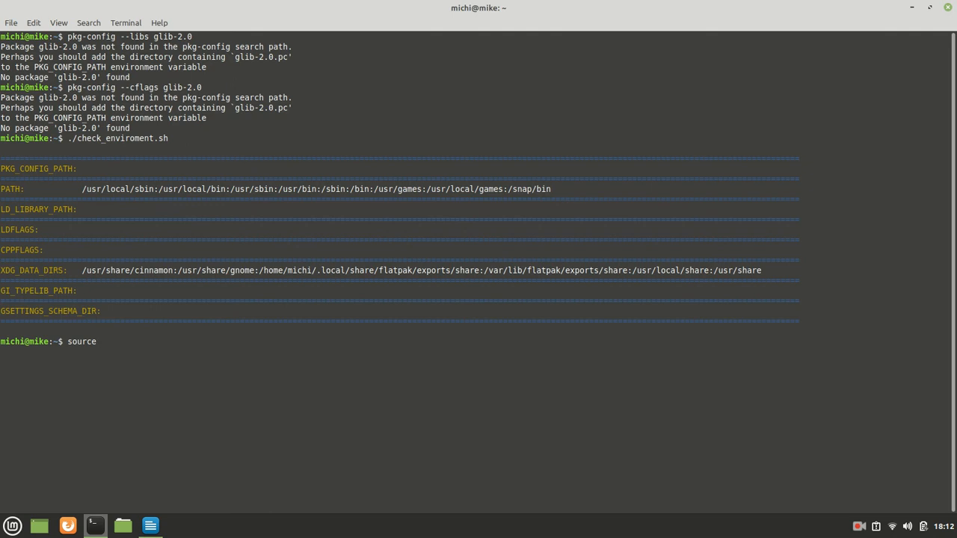
text(s)
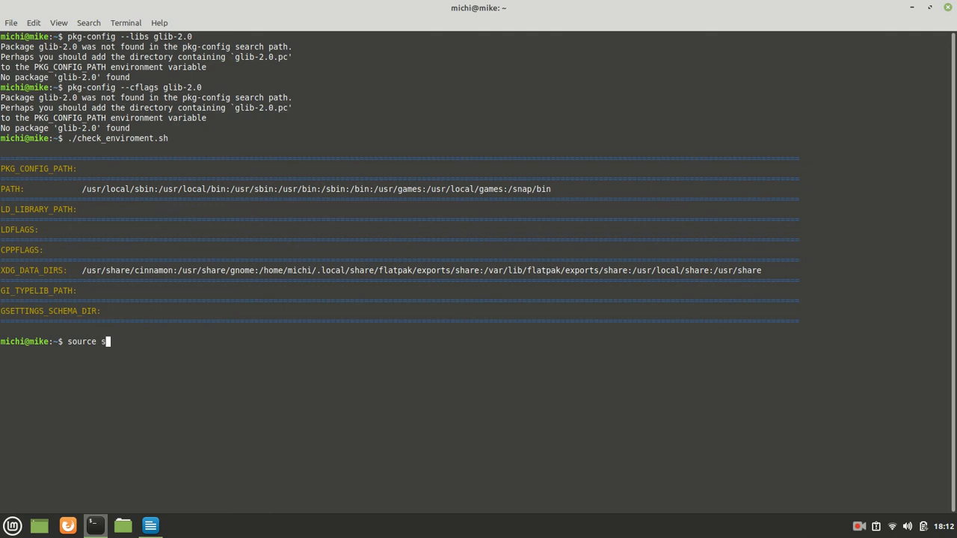
text(et_enviroment)
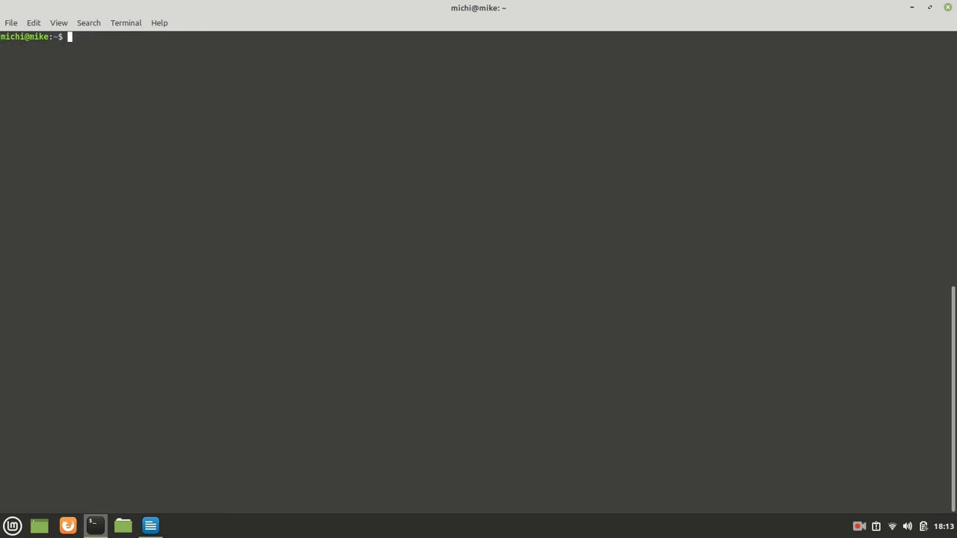
- Confirm pkg-config --libs glib-2.0 now resolves and rerun ./check_enviroment.sh
text(./check_enviroment.sh)
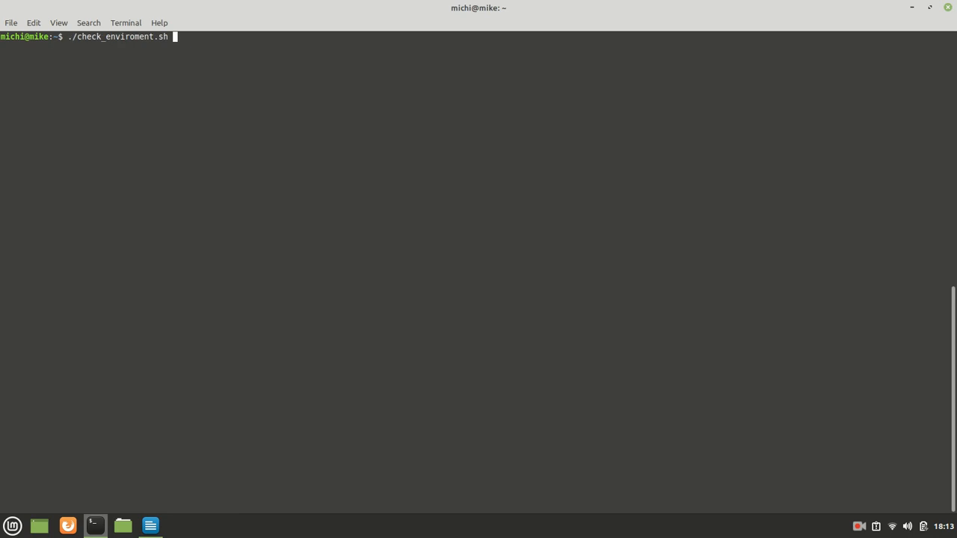
text(pkg-config --libs glib-2.0)
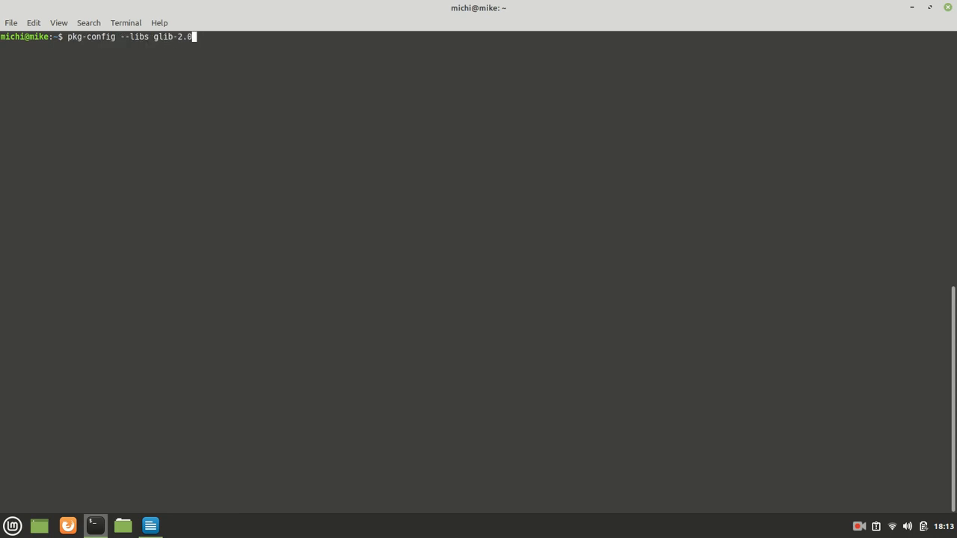
key(Return)
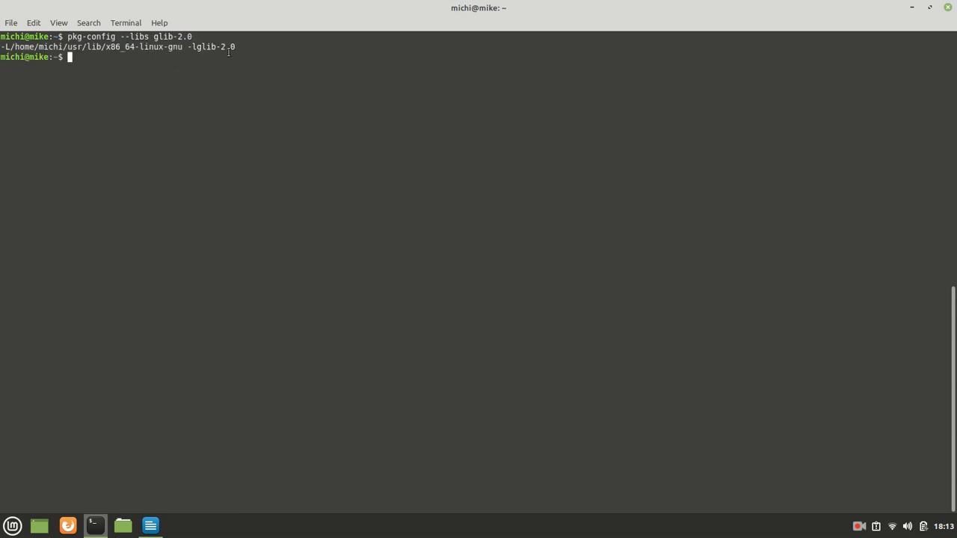
mouse_move(377, 101)
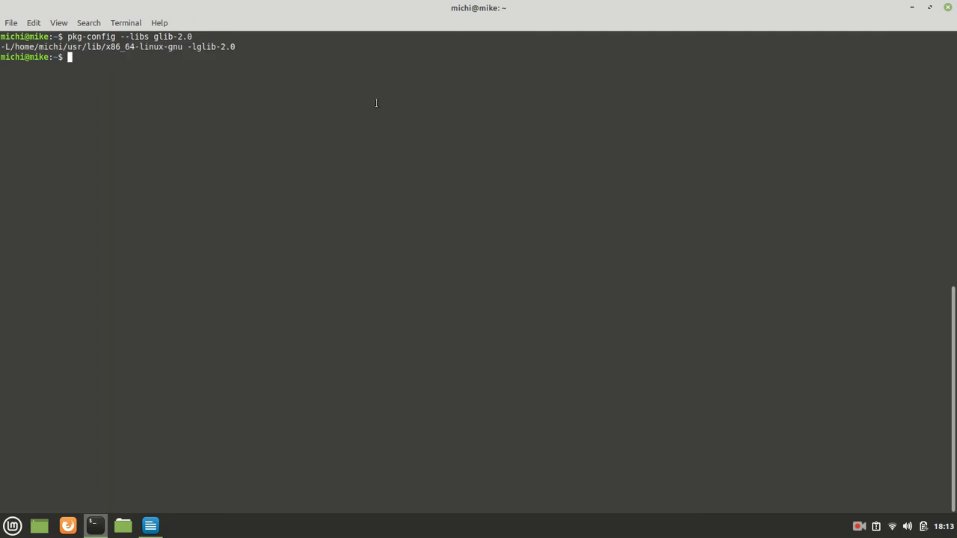
text(./check_enviroment.sh)
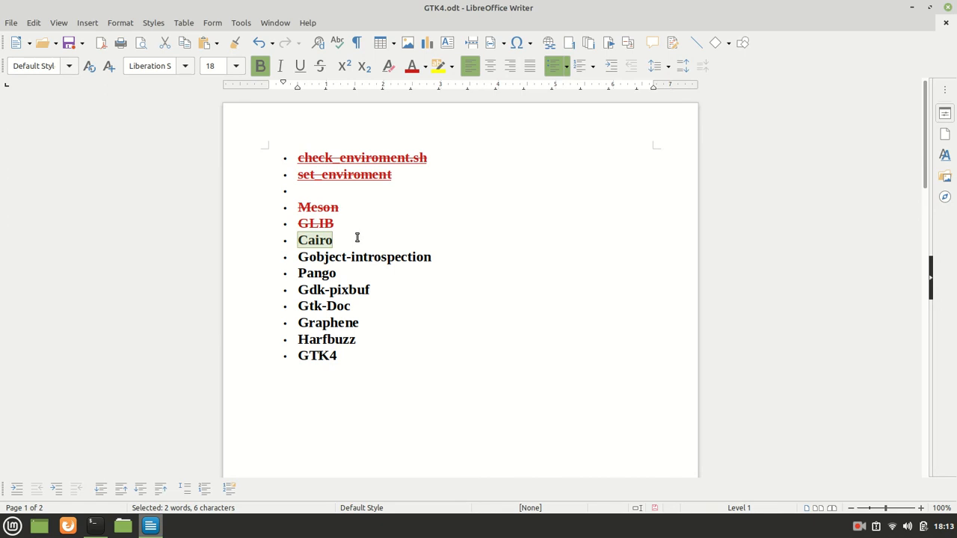
- Copy the sudo apt-get install line for Cairo's dependencies from page 2 of the notes
scroll(down, 3)
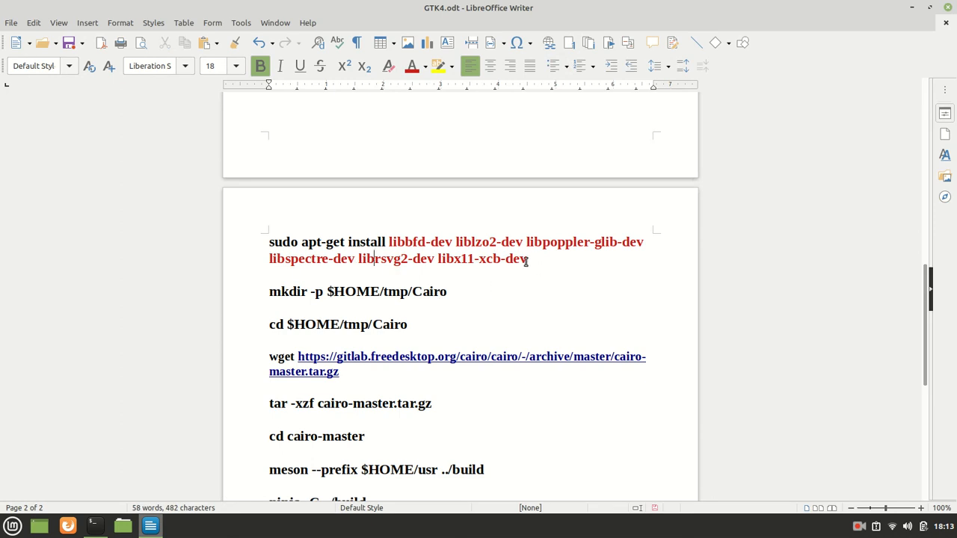
triple_click(374, 250)
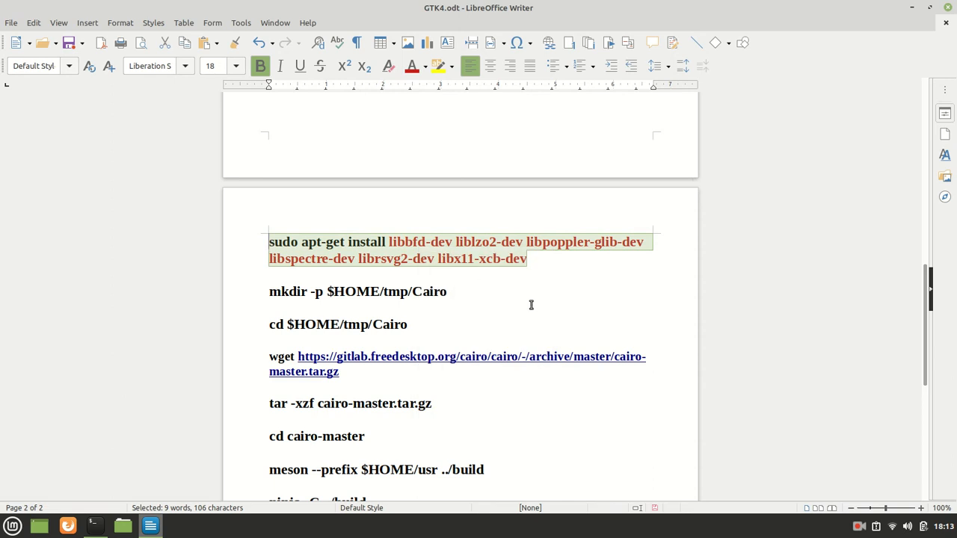
click(94, 526)
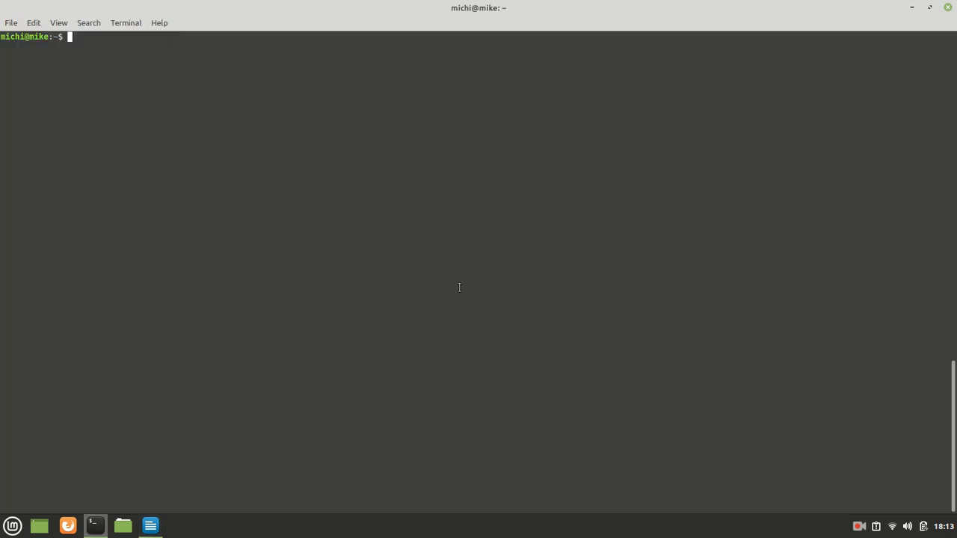
- Install Cairo's dependency packages with sudo apt-get and create $HOME/tmp/Cairo
text(sudo apt-get install libbfd-dev liblzo2-dev libpoppler-glib-dev libspectre-dev librsvg2-dev libx11-xcb-dev)
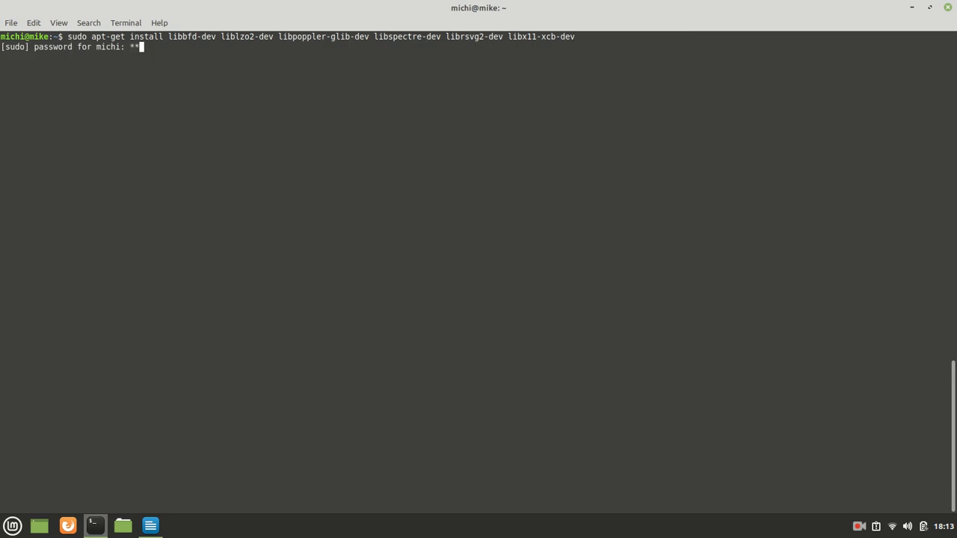
key(Return)
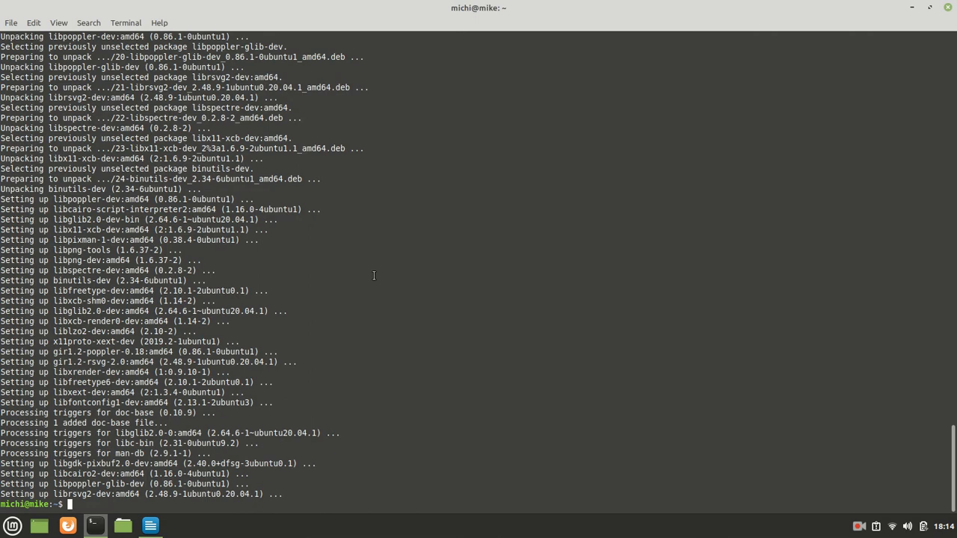
text(mkdir -p $HOME/tmp/Cairo)
text(cd $HOME/tmp/Cairo)
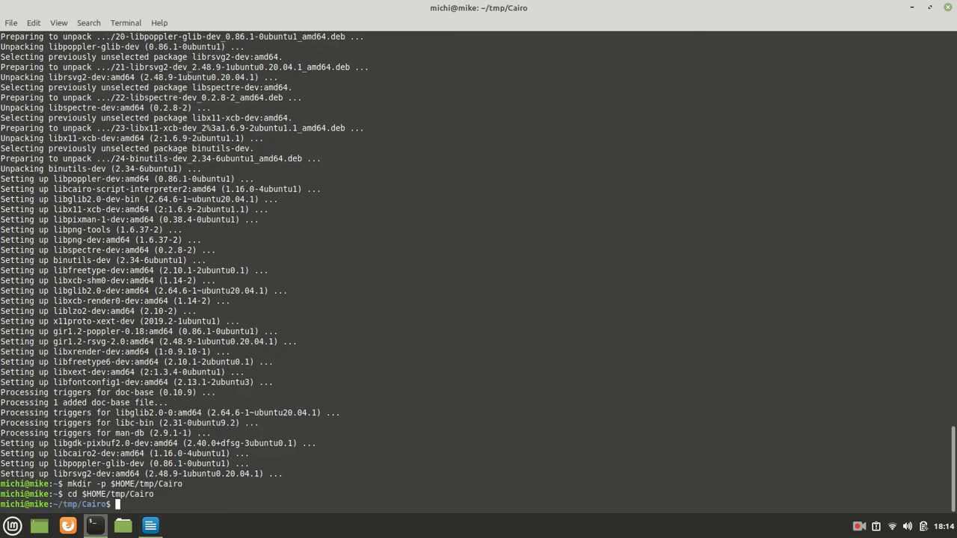
click(131, 524)
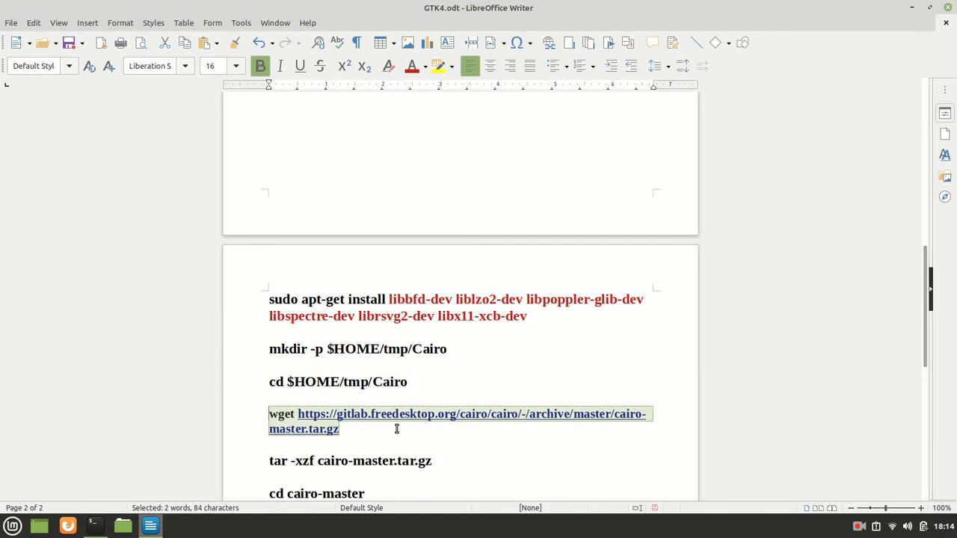
- Copy the wget command for cairo-master.tar.gz from the notes
click(345, 431)
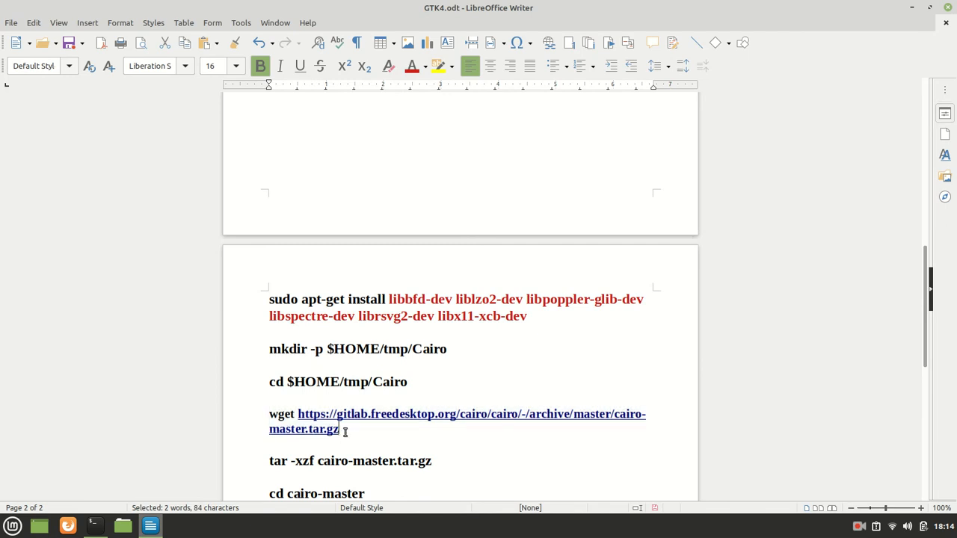
right_click(344, 431)
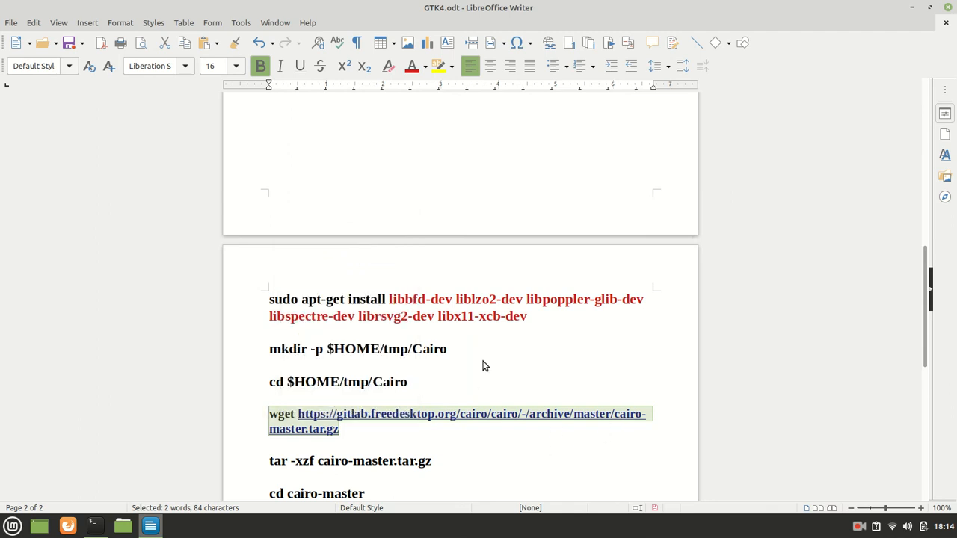
click(94, 525)
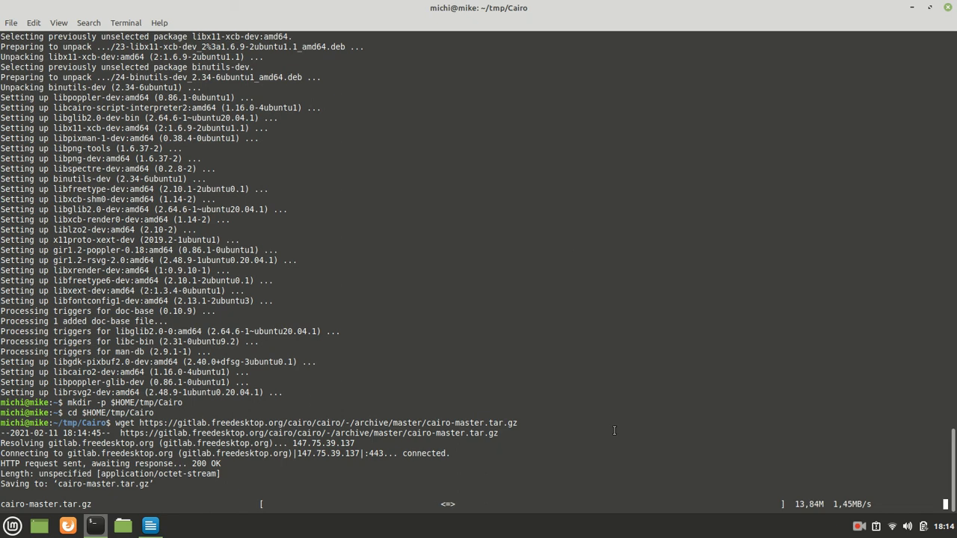
mouse_move(857, 526)
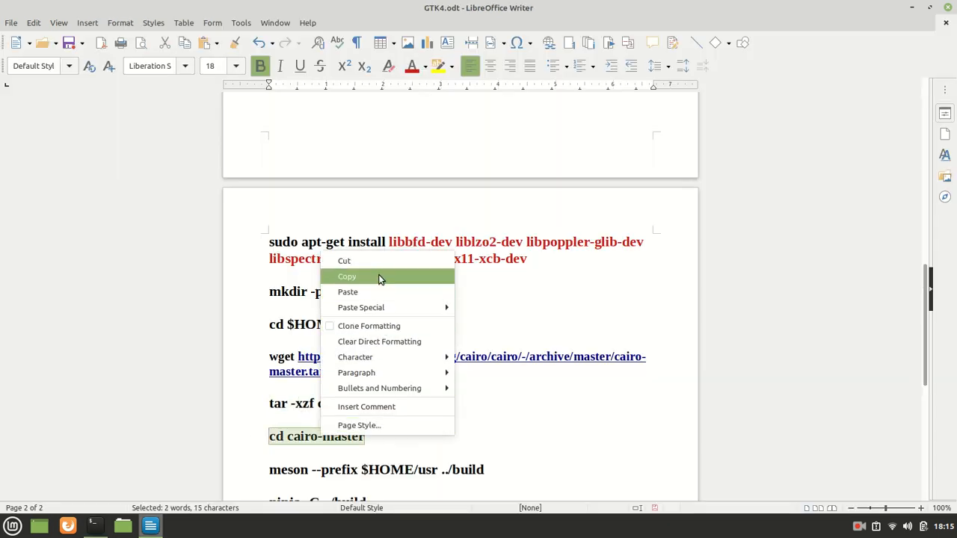
- Enter the extracted cairo-master source folder
click(96, 523)
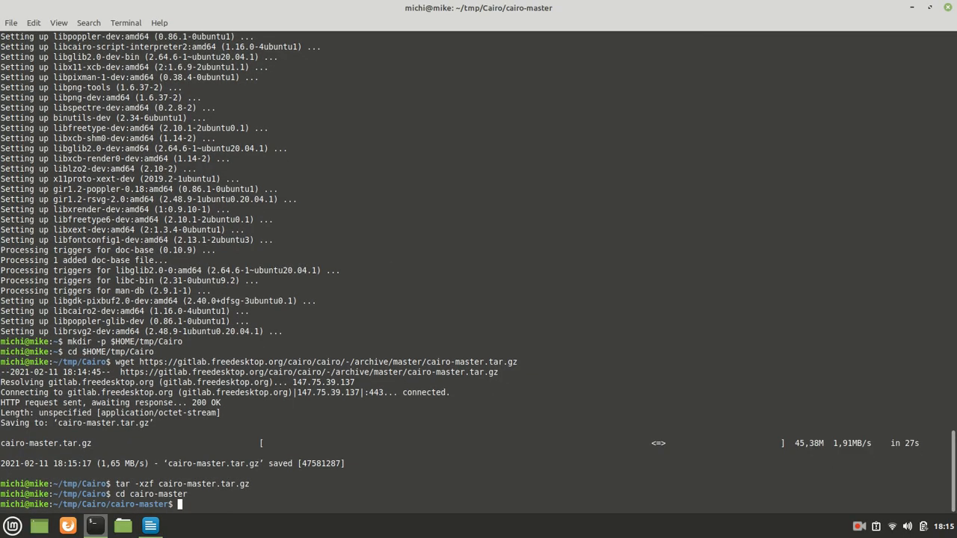
- Run meson ../build with prefix $HOME/usr to configure Cairo 1.17.4
click(149, 525)
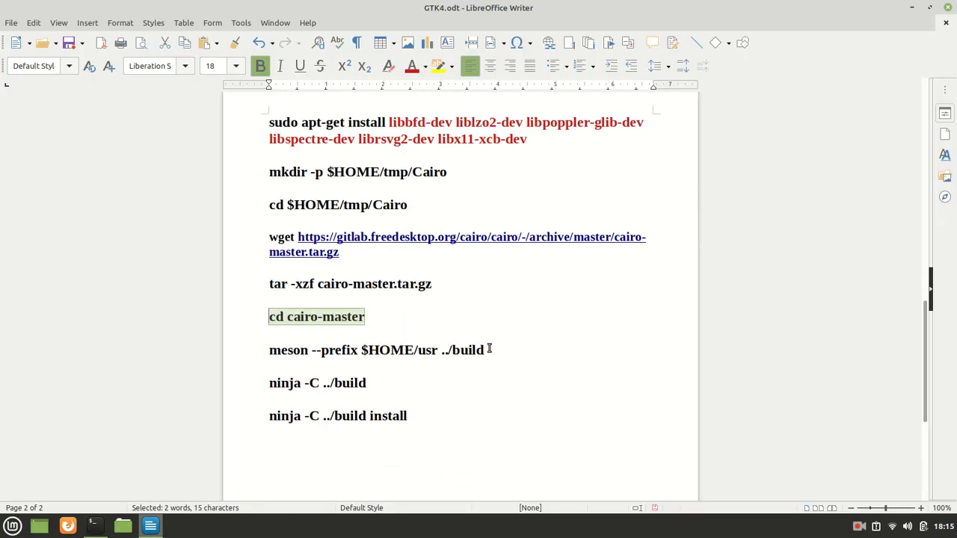
right_click(376, 350)
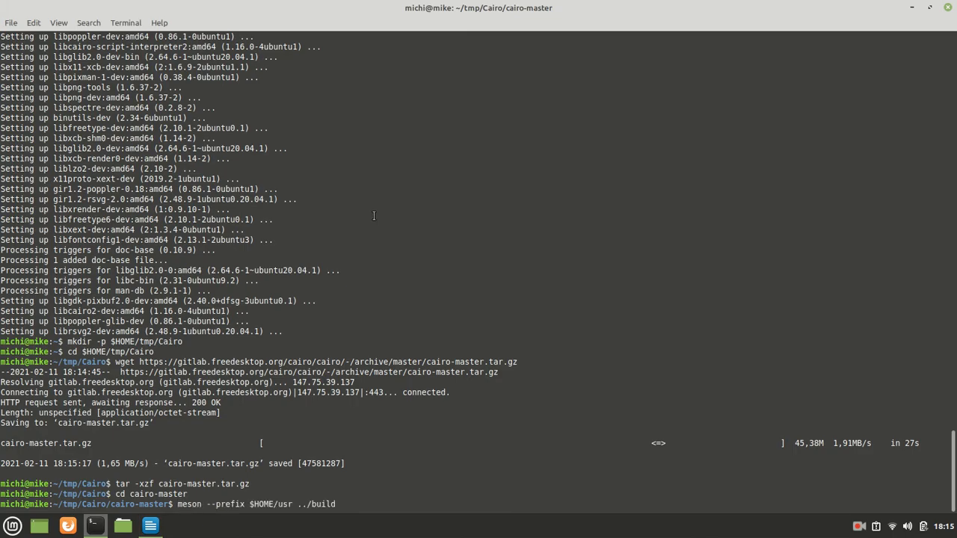
key(Return)
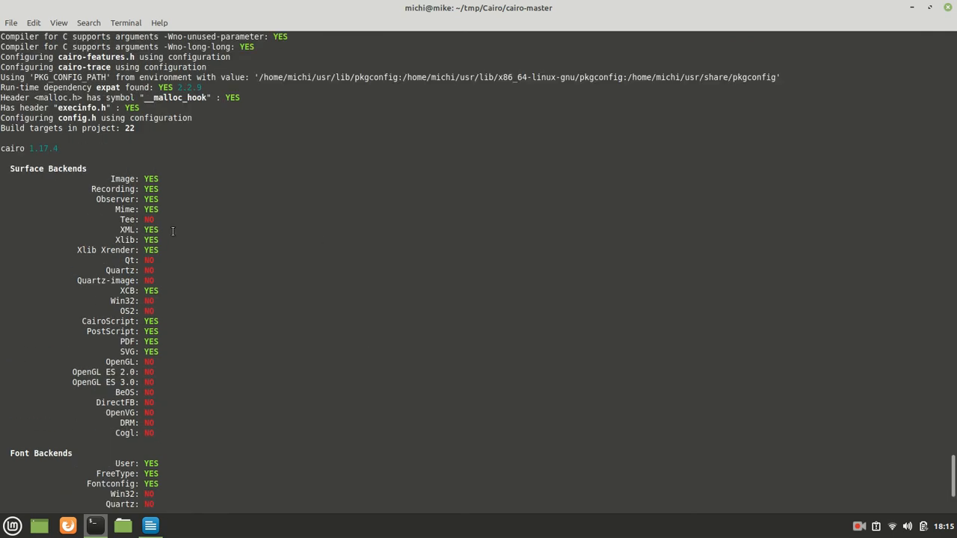
mouse_move(207, 309)
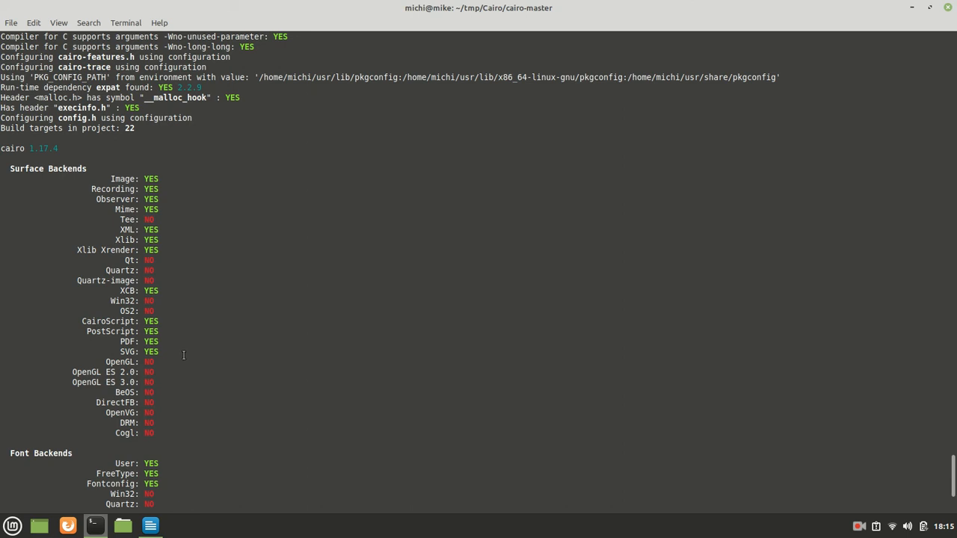
mouse_move(138, 360)
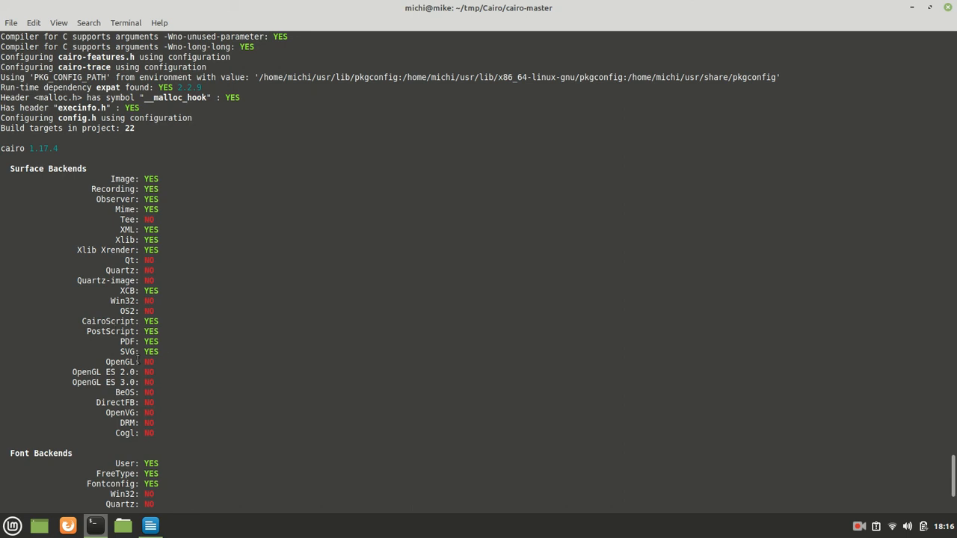
mouse_move(171, 314)
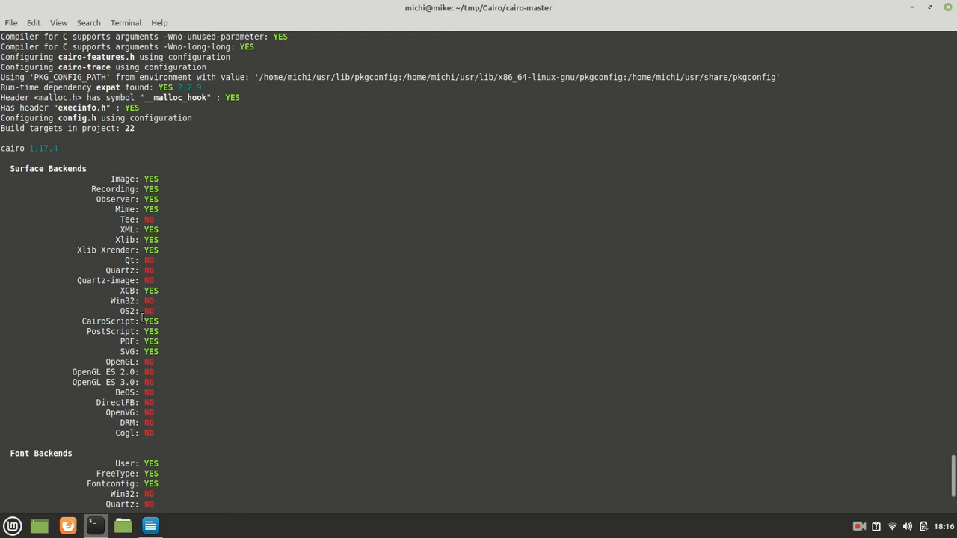
double_click(126, 219)
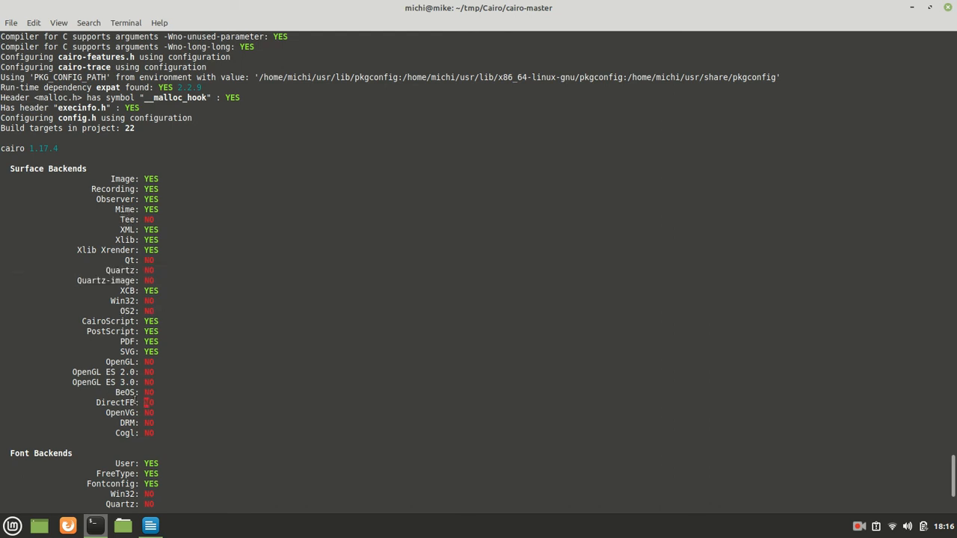
scroll(down, 3)
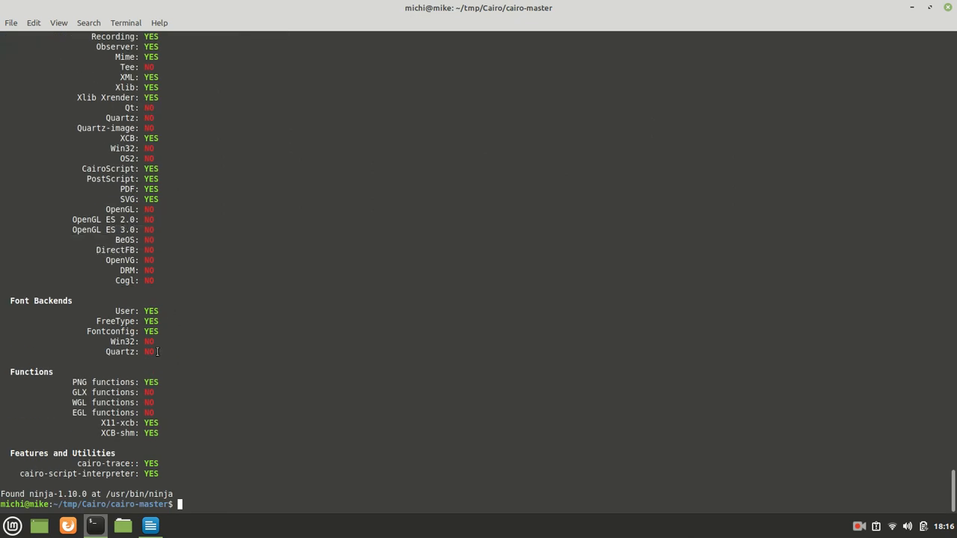
mouse_move(180, 360)
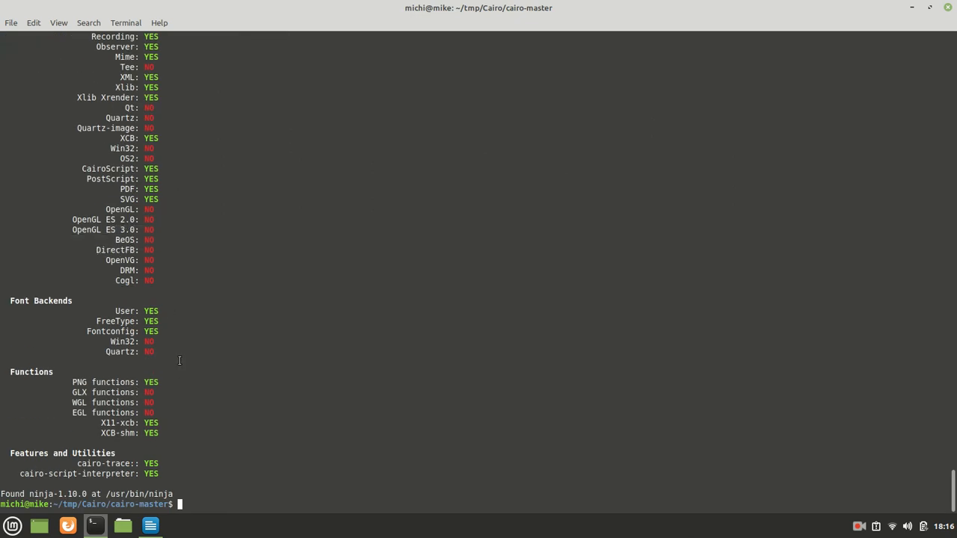
mouse_move(154, 371)
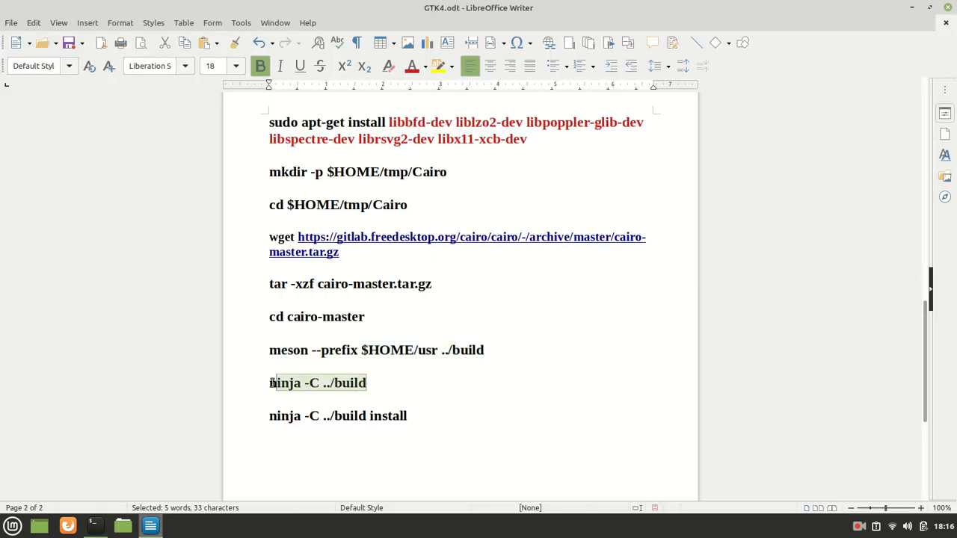
- Start the Cairo build with ninja -C ../build
click(95, 525)
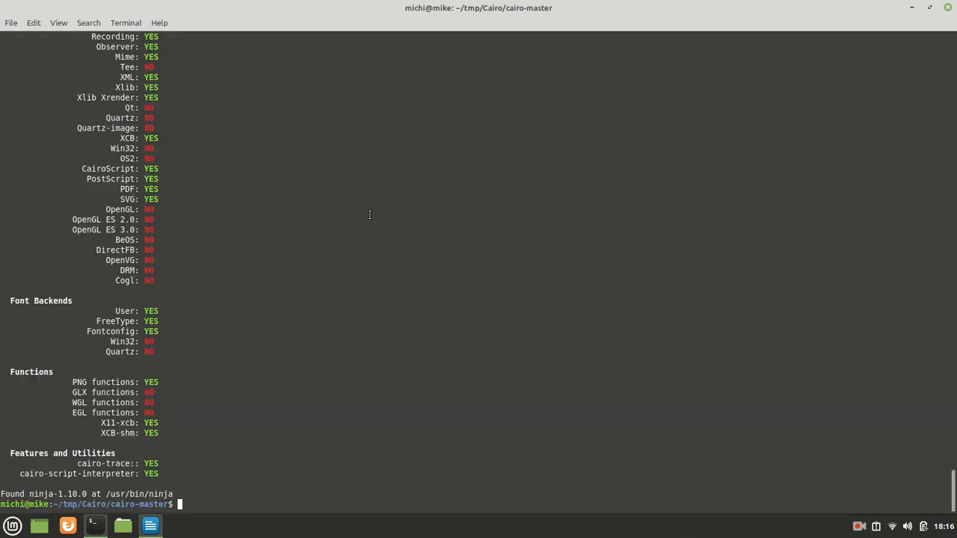
text(ninja -C ../build)
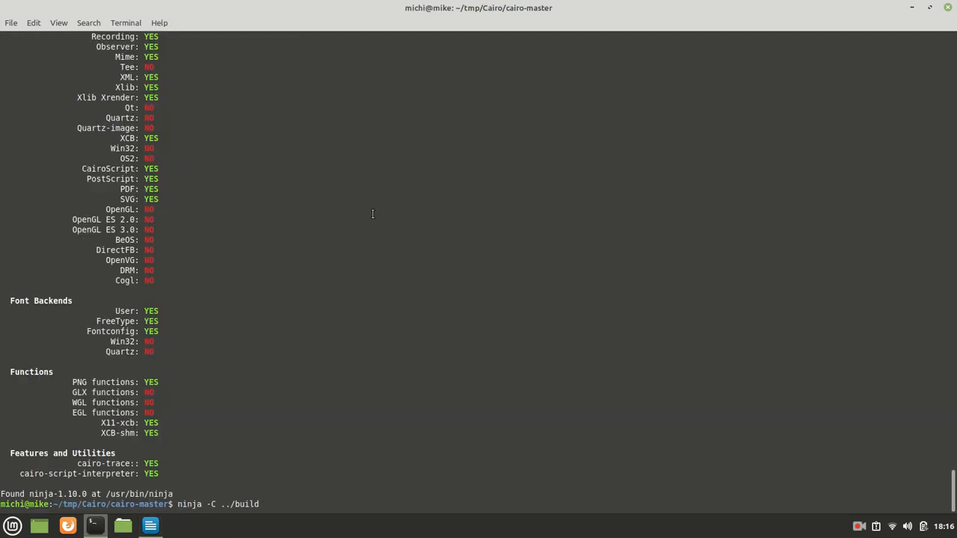
key(Return)
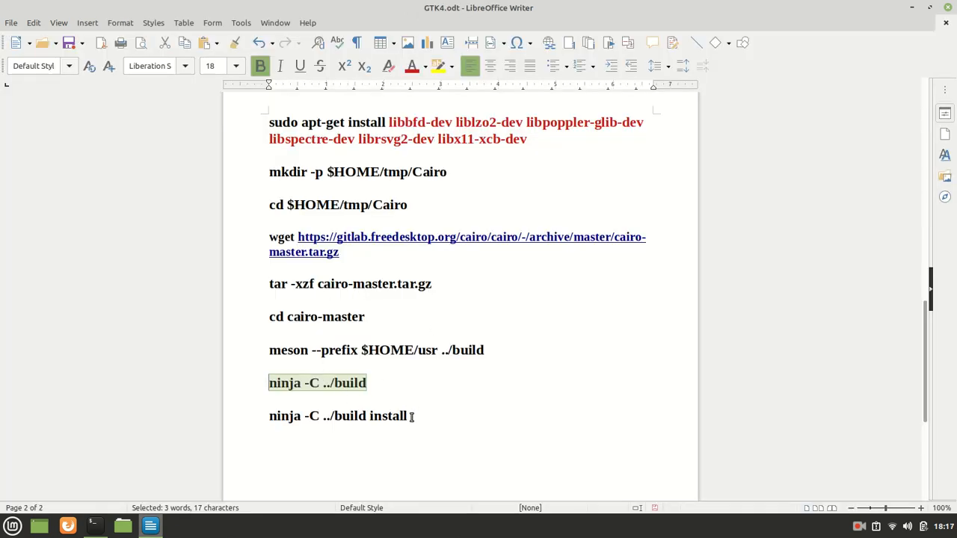
- Run ninja install to copy Cairo's libraries and headers under $HOME/usr
right_click(338, 415)
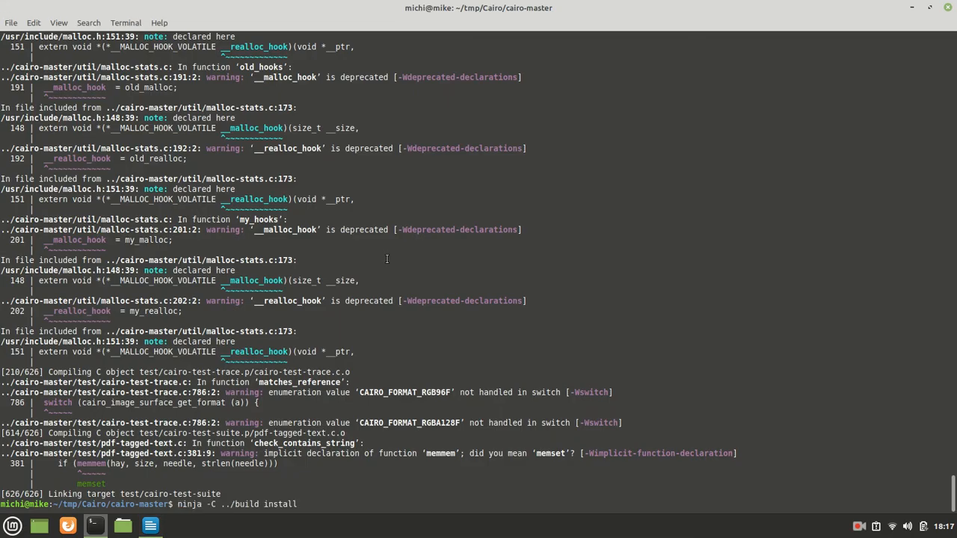
key(Return)
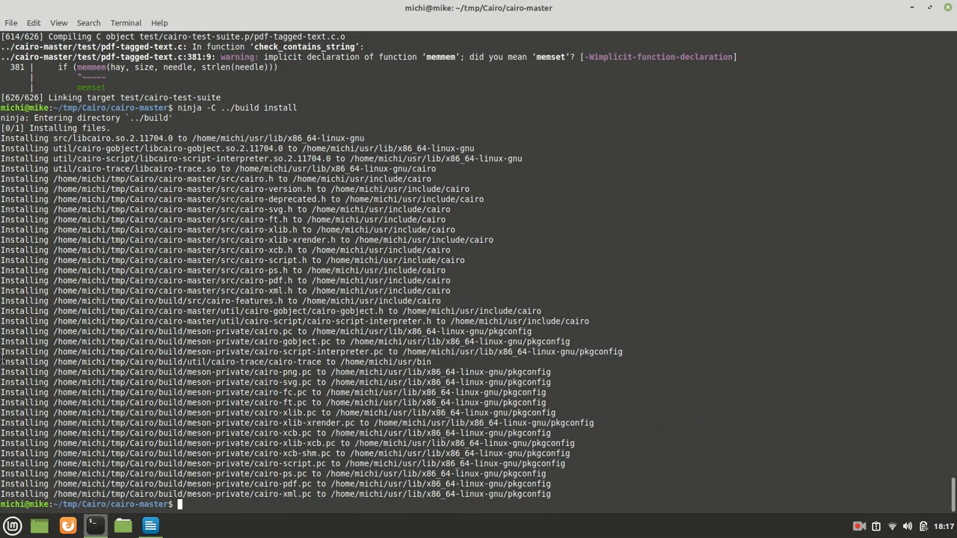
mouse_move(948, 9)
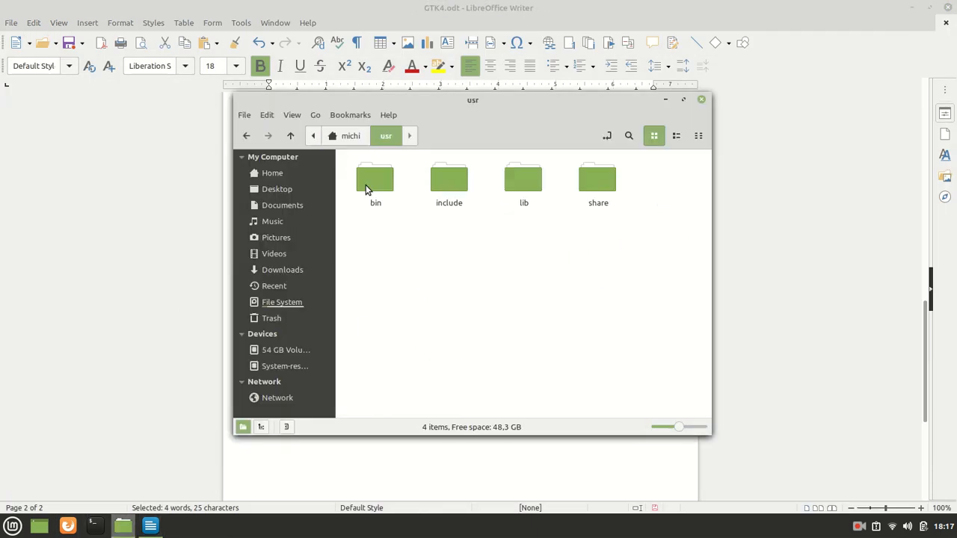
- Browse $HOME/usr in Nemo: cairo-trace in bin, cairo folder in include, then lib; return to the Writer notes
click(682, 99)
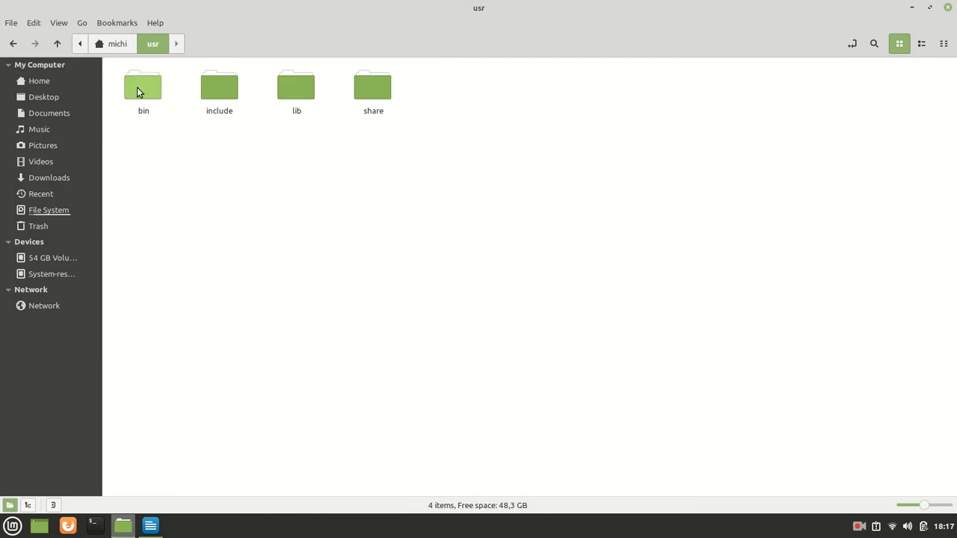
double_click(144, 86)
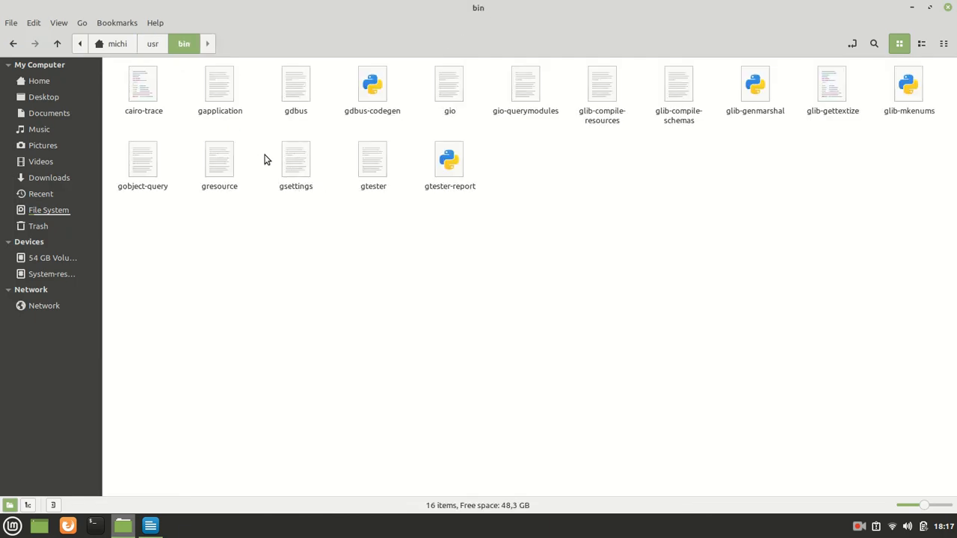
click(143, 84)
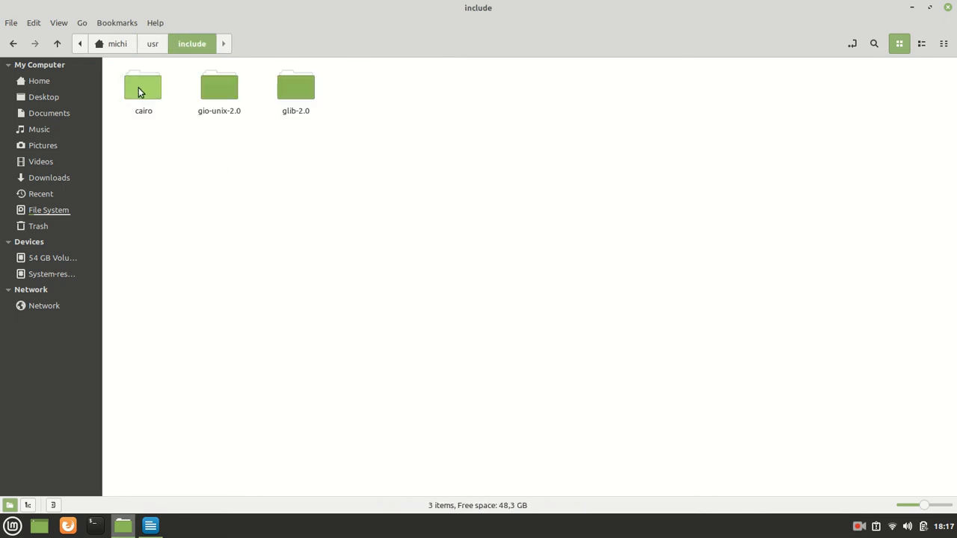
click(153, 44)
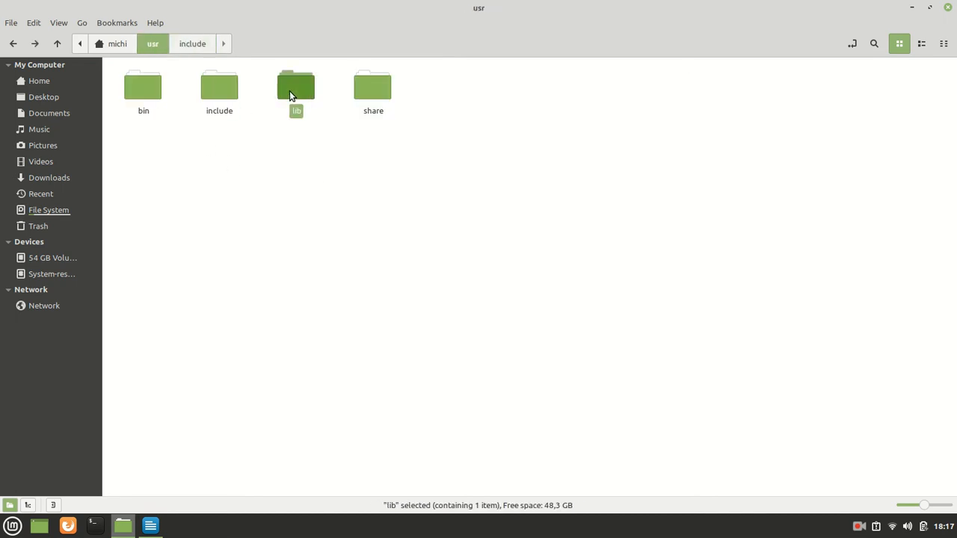
double_click(295, 84)
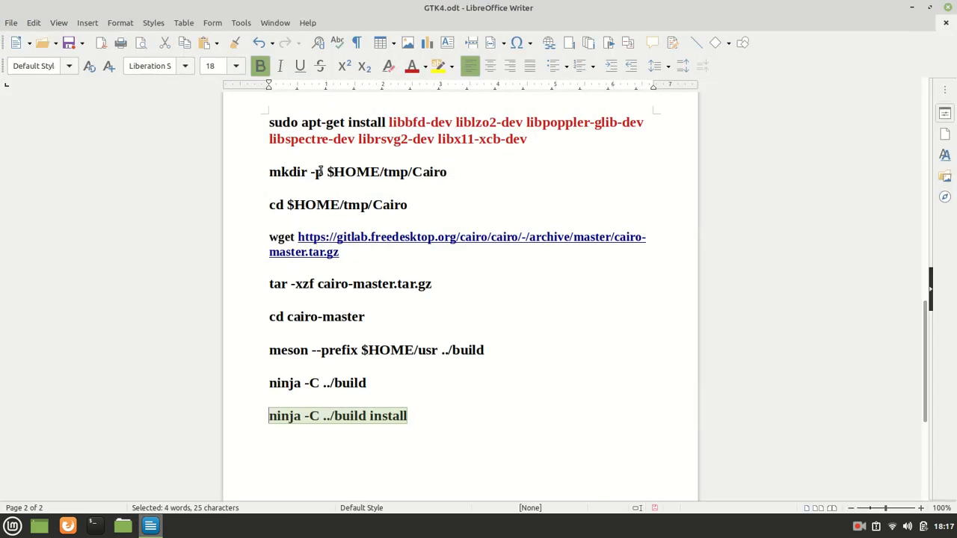
click(484, 350)
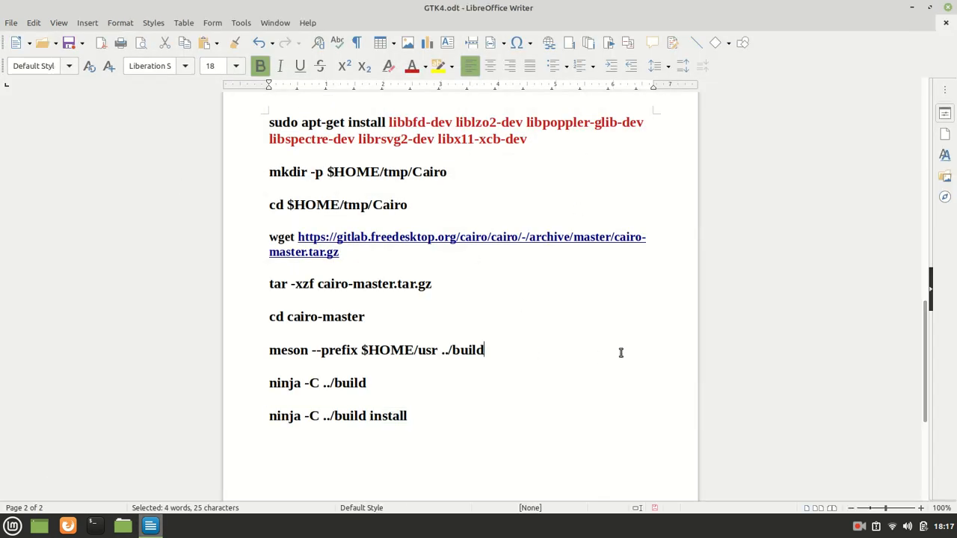